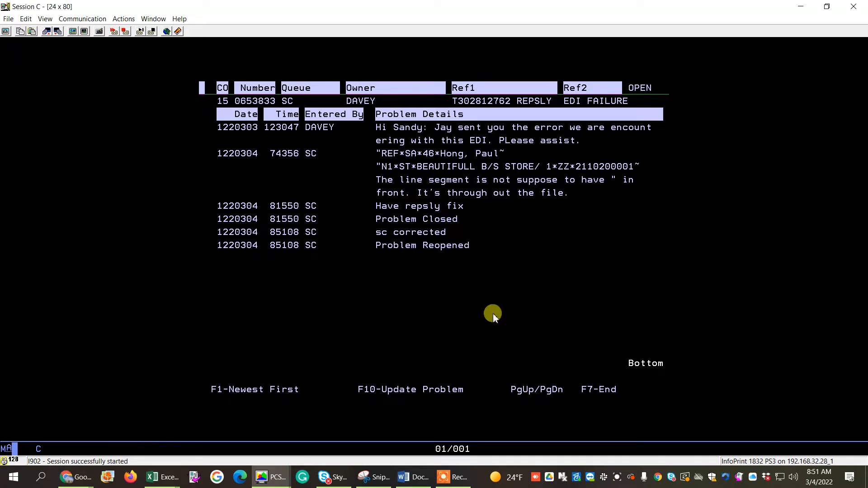
{"action": "mouse_move", "coordinate": [450, 101]}
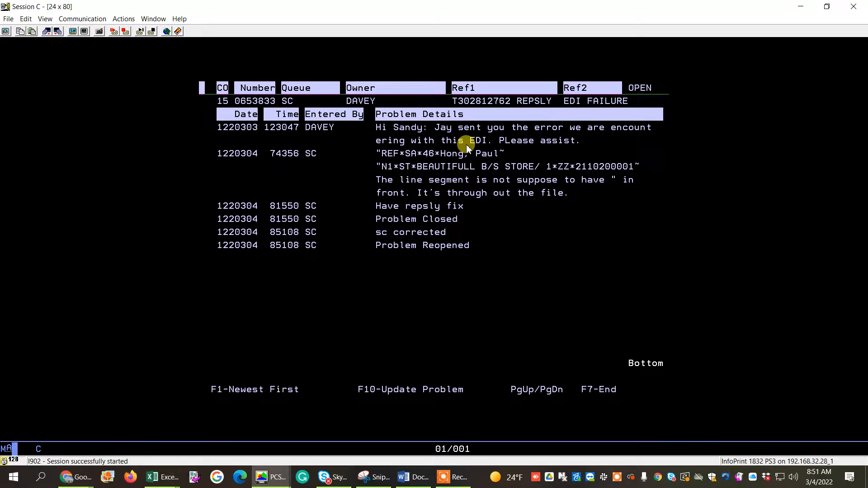
{"action": "mouse_move", "coordinate": [453, 101]}
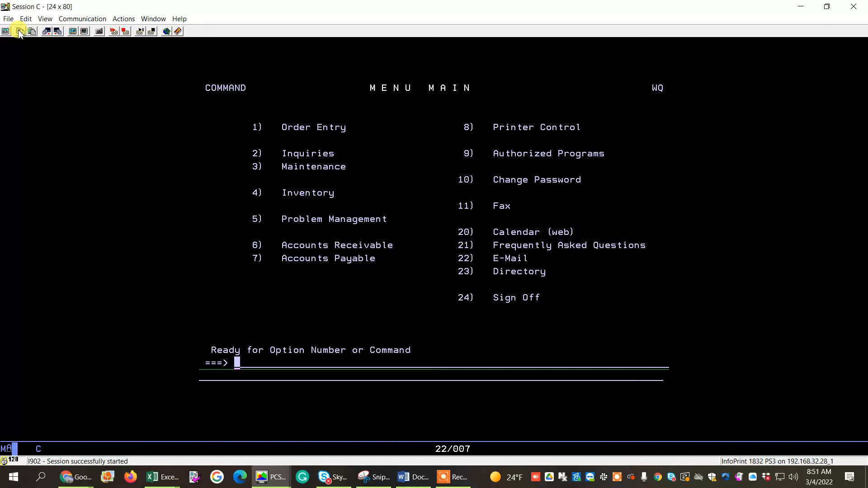
{"action": "type", "text": "I#"}
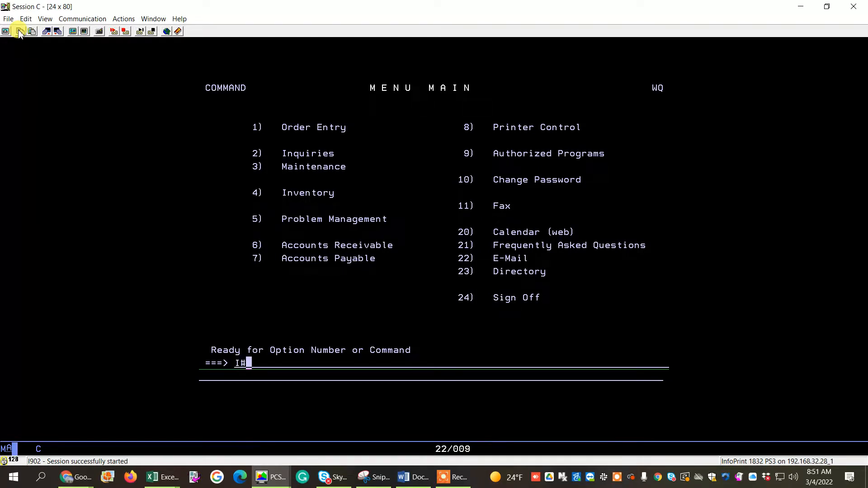
{"action": "type", "text": "MBR"}
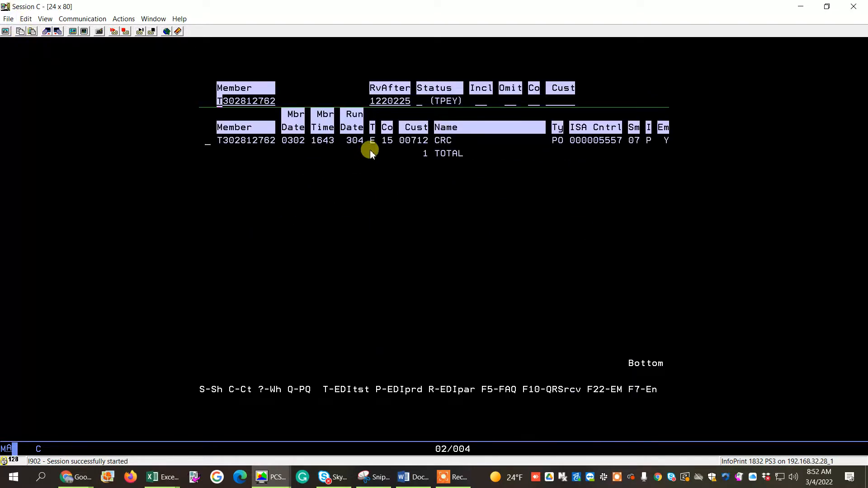
{"action": "mouse_move", "coordinate": [372, 141]}
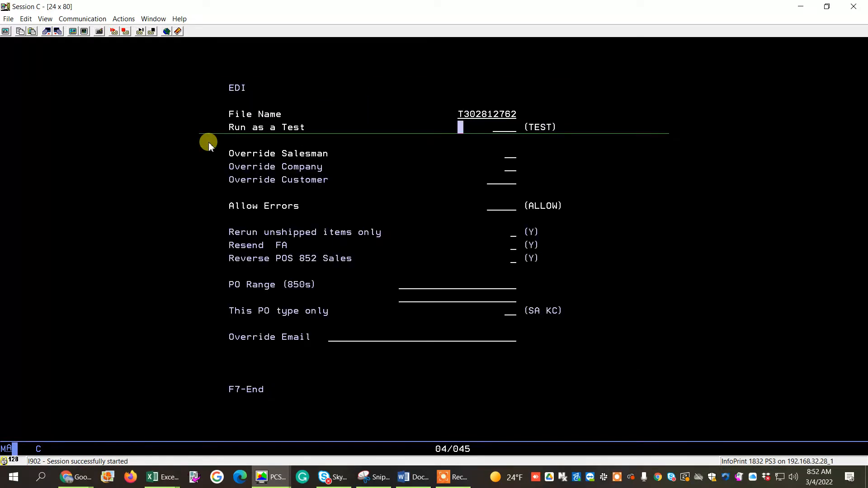
Set the Override Email field to NONE and submit the rerun of T302812762
{"action": "left_click", "coordinate": [331, 336]}
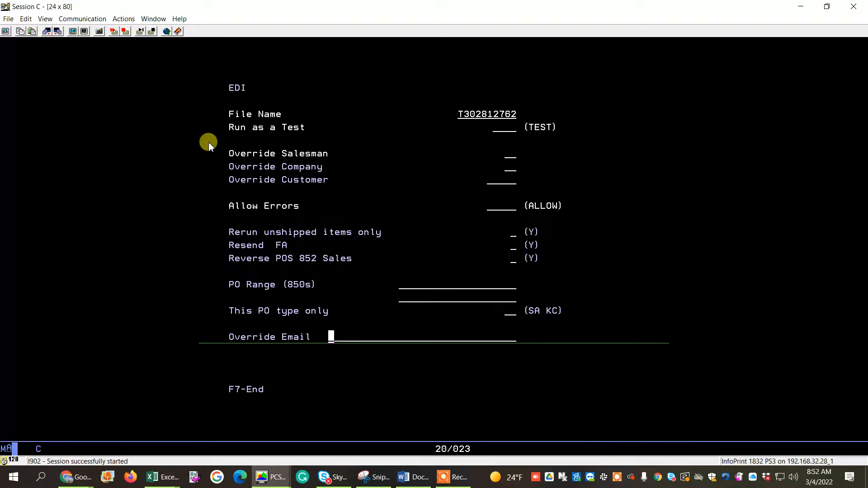
{"action": "type", "text": "NONE"}
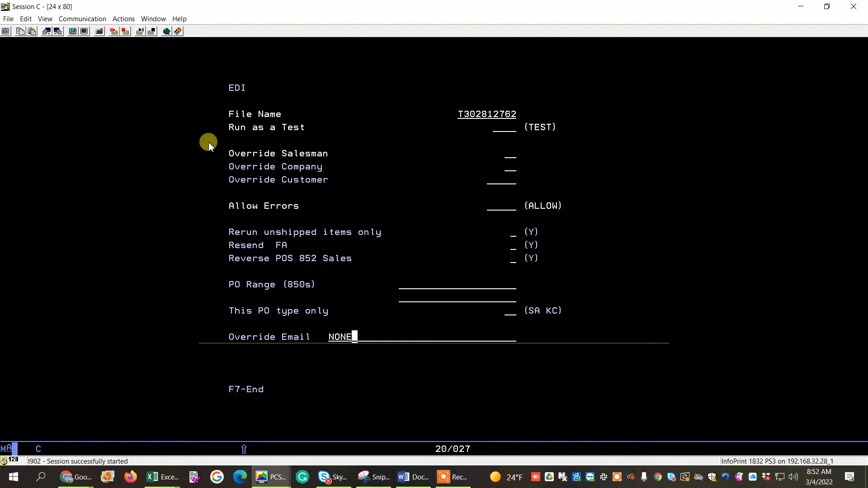
{"action": "key", "text": "Enter"}
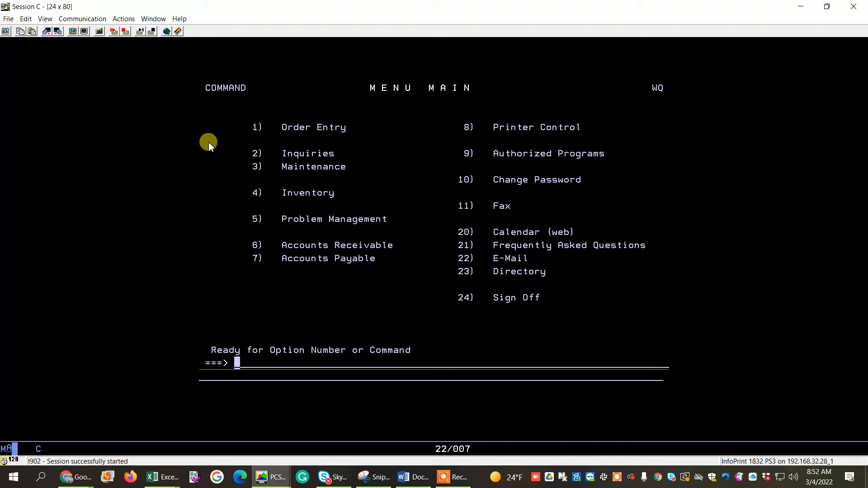
Use DD and option 5 to display the SP0062 spooled error report
{"action": "type", "text": "DD"}
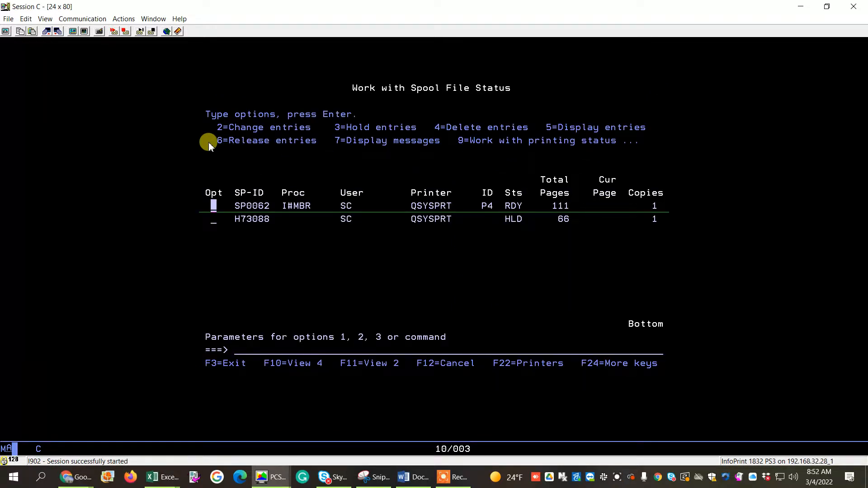
{"action": "mouse_move", "coordinate": [297, 213]}
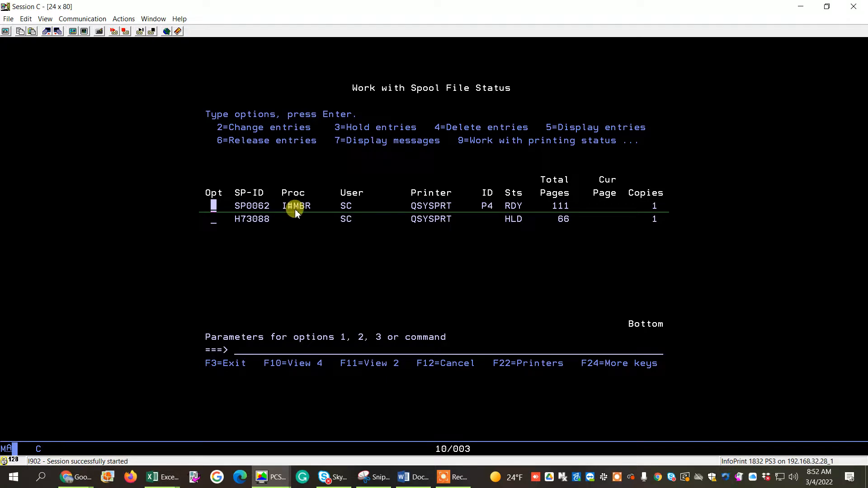
{"action": "type", "text": "5"}
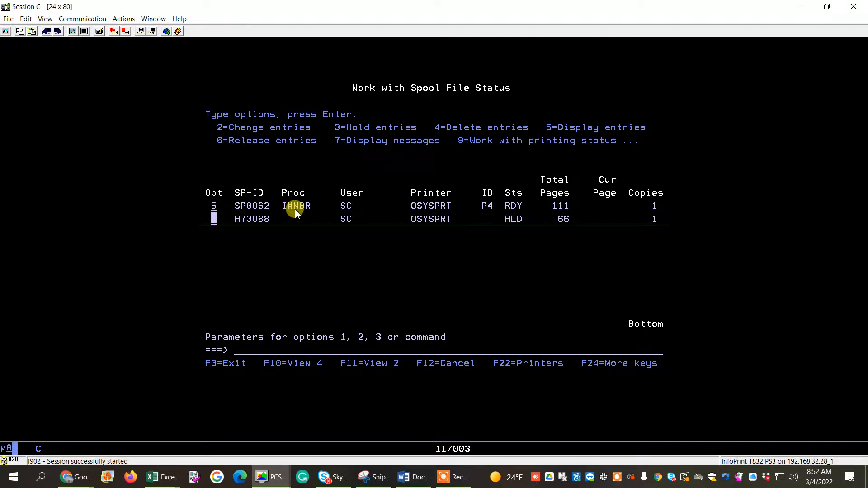
{"action": "key", "text": "Enter"}
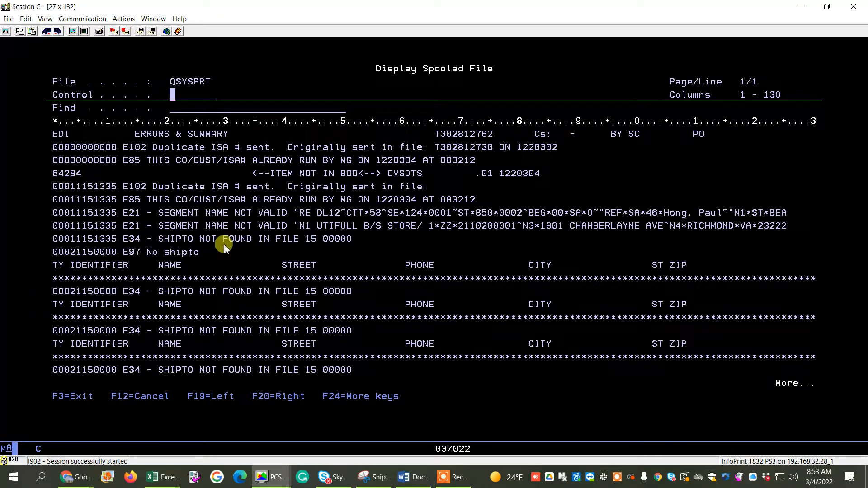
{"action": "mouse_move", "coordinate": [269, 251]}
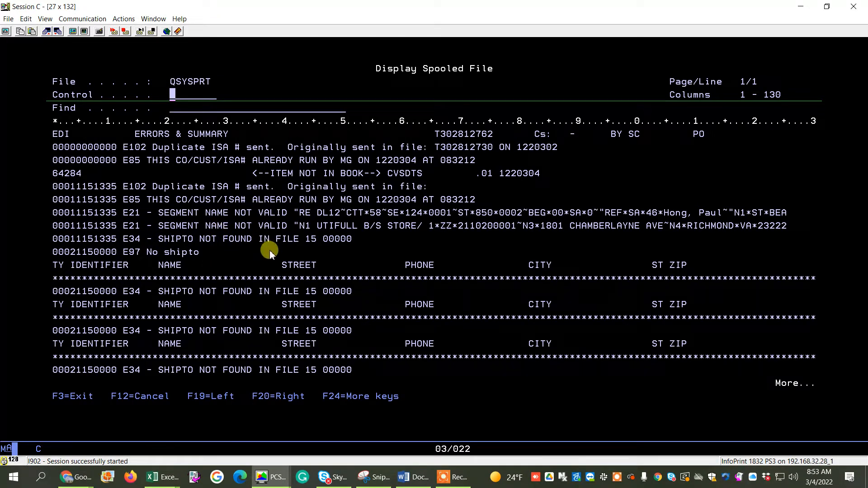
{"action": "mouse_move", "coordinate": [296, 226]}
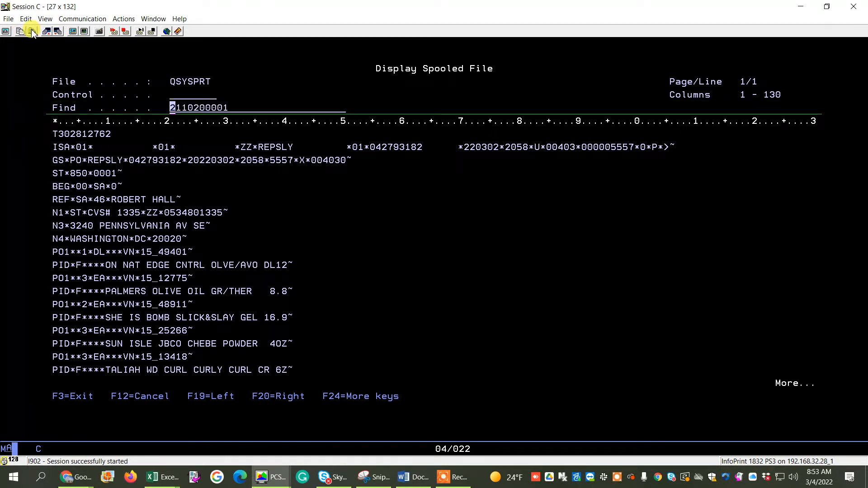
{"action": "key", "text": "Enter"}
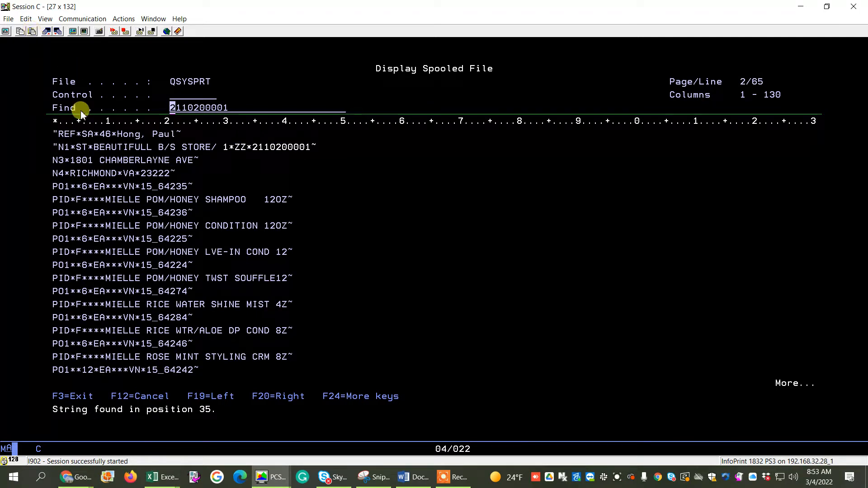
{"action": "mouse_move", "coordinate": [50, 261]}
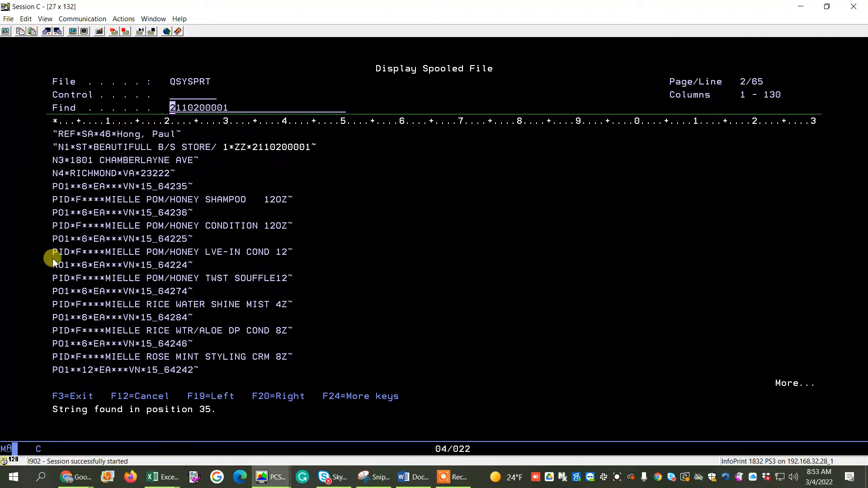
{"action": "mouse_move", "coordinate": [53, 147]}
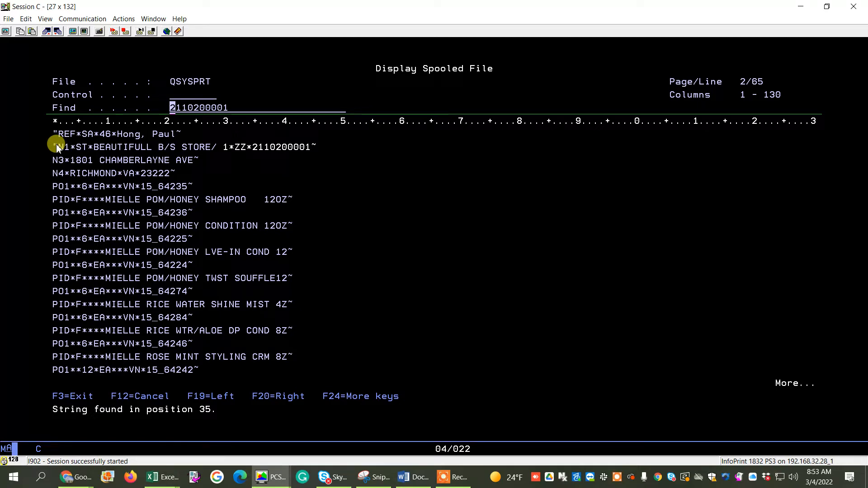
{"action": "mouse_move", "coordinate": [67, 154]}
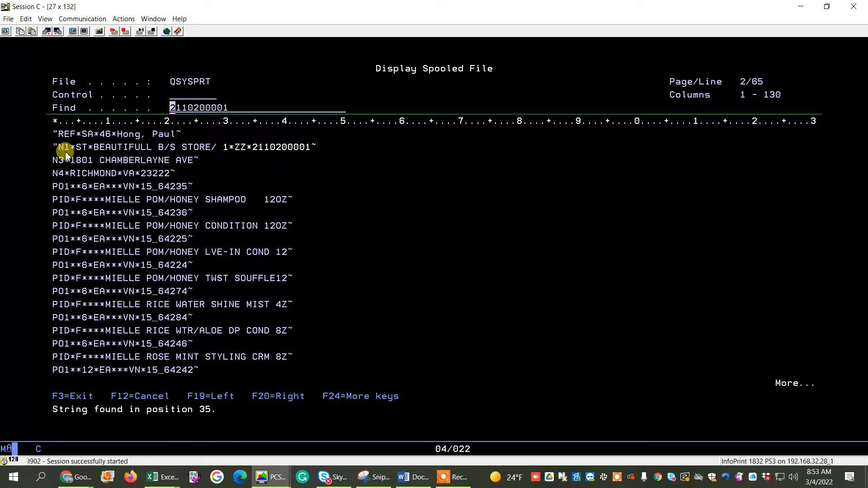
{"action": "mouse_move", "coordinate": [515, 237]}
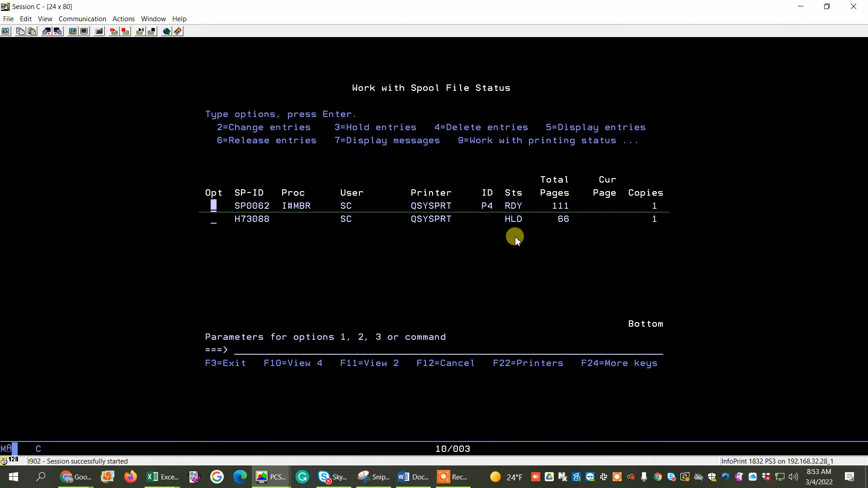
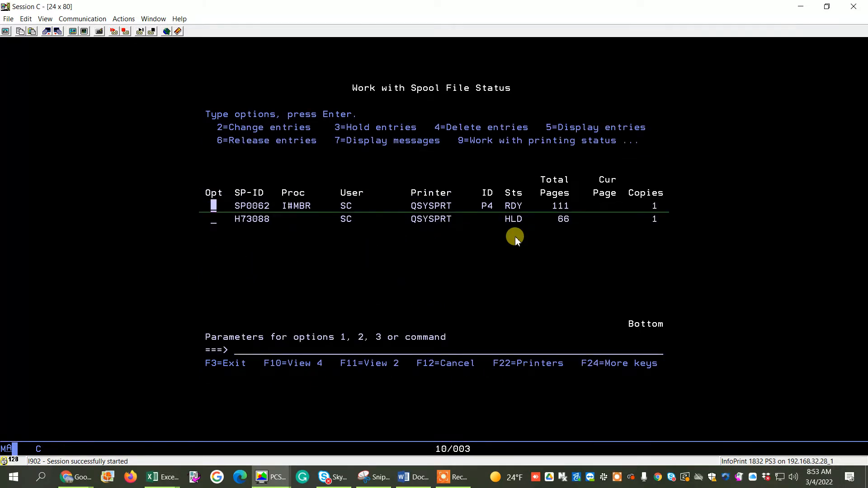
{"action": "mouse_move", "coordinate": [270, 421]}
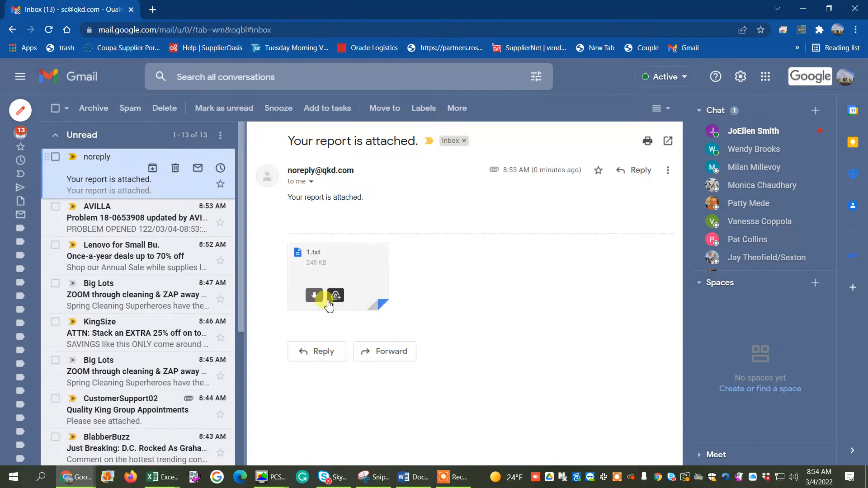
Open the 1.txt report attachment from the Gmail message in Notepad
{"action": "left_click", "coordinate": [314, 295]}
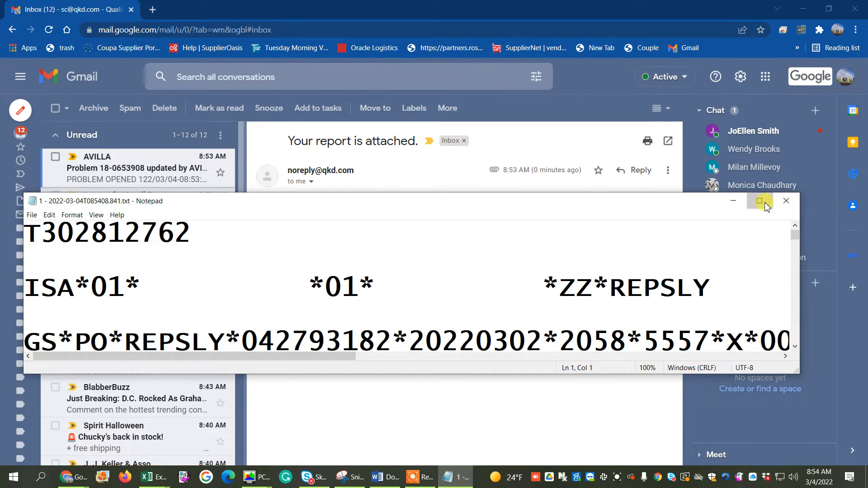
Maximize Notepad and bring up the Replace dialog from the Edit menu
{"action": "left_click", "coordinate": [760, 201]}
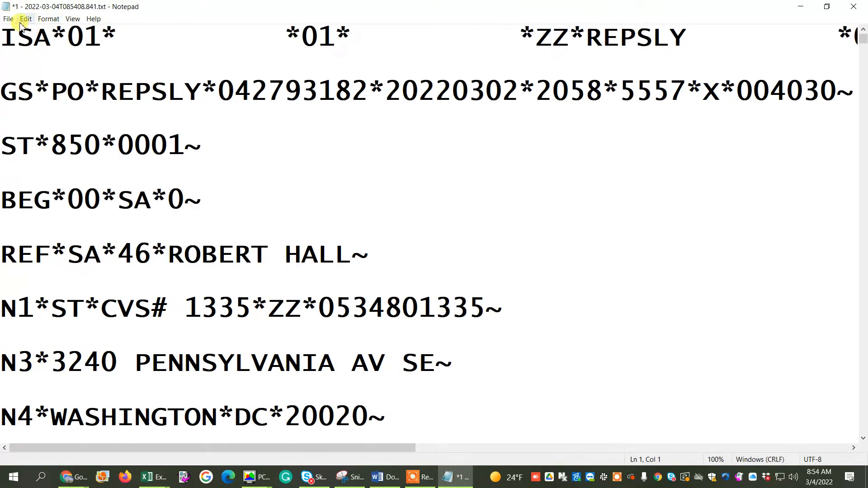
{"action": "mouse_move", "coordinate": [7, 19]}
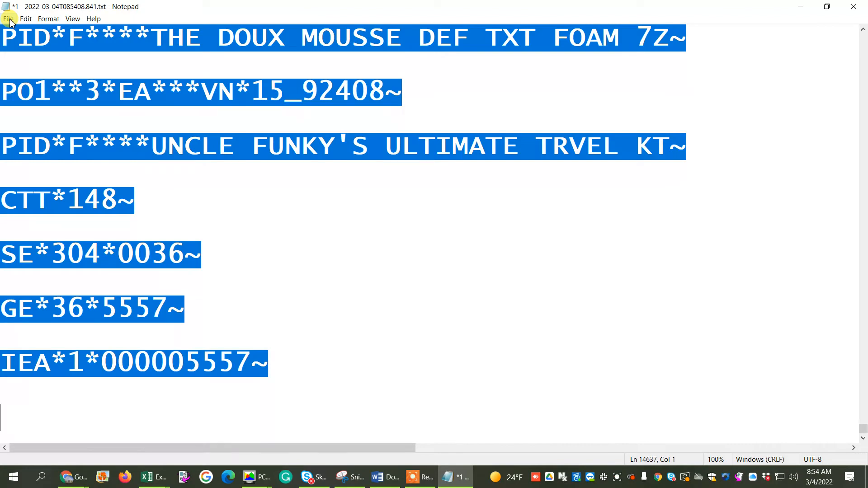
{"action": "left_click", "coordinate": [25, 18]}
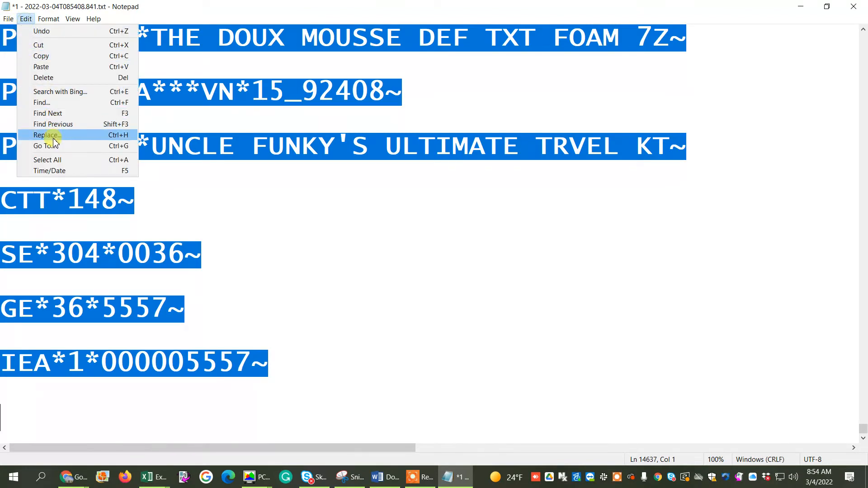
{"action": "left_click", "coordinate": [44, 136]}
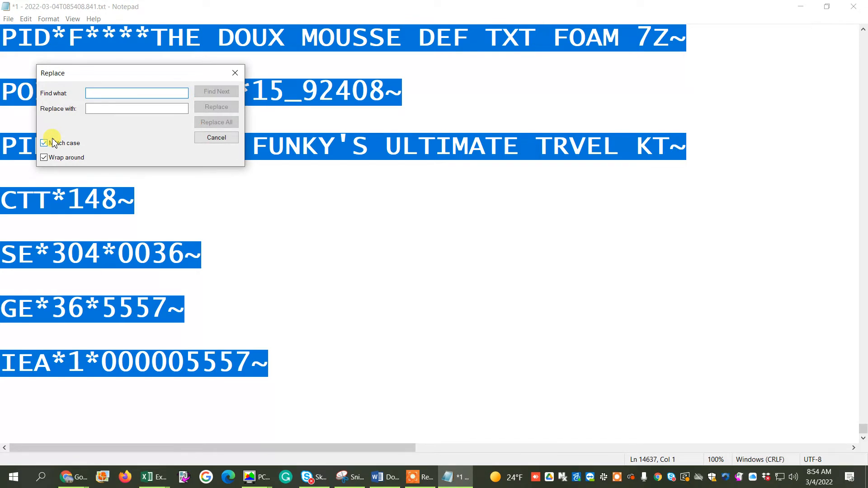
Replace every double quote with nothing across the text and close the dialog
{"action": "type", "text": "*"}
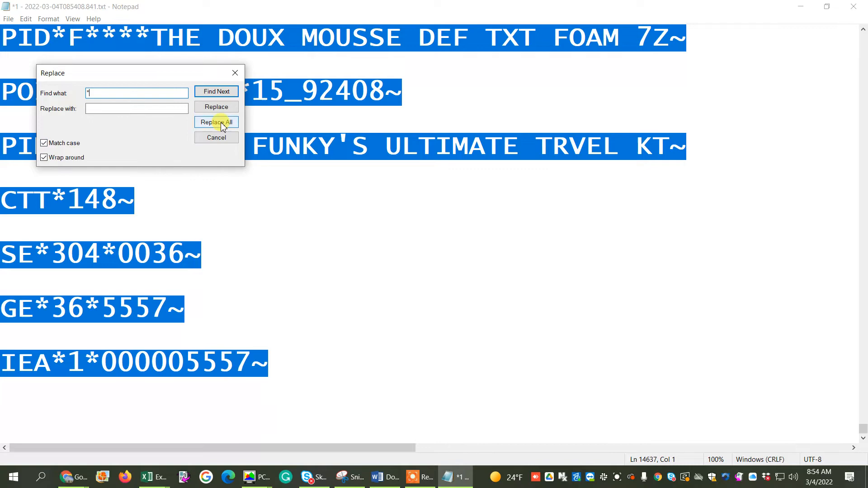
{"action": "left_click", "coordinate": [216, 122]}
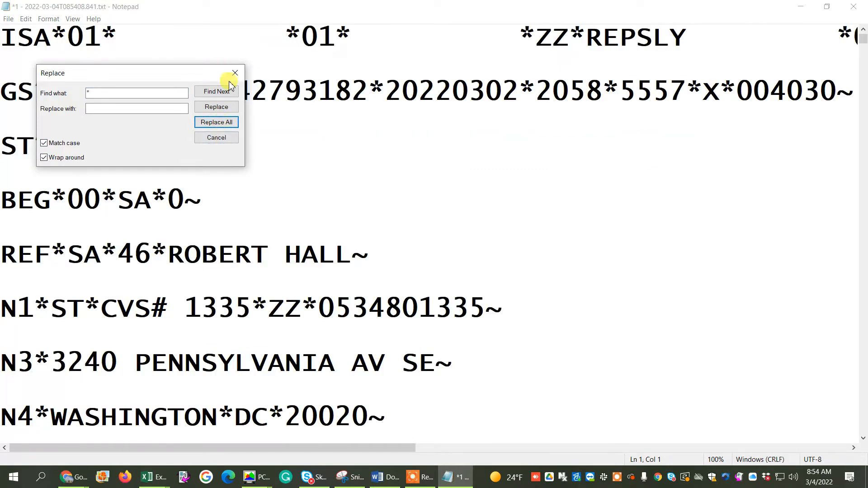
{"action": "left_click", "coordinate": [235, 73]}
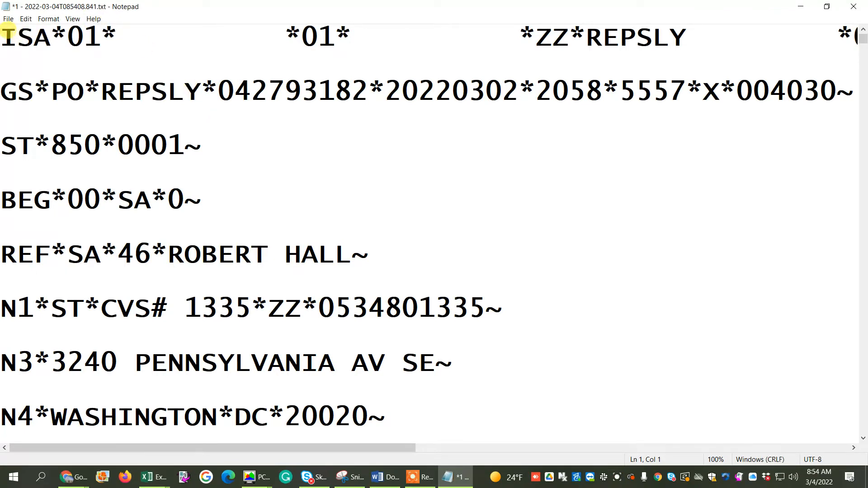
{"action": "mouse_move", "coordinate": [361, 170]}
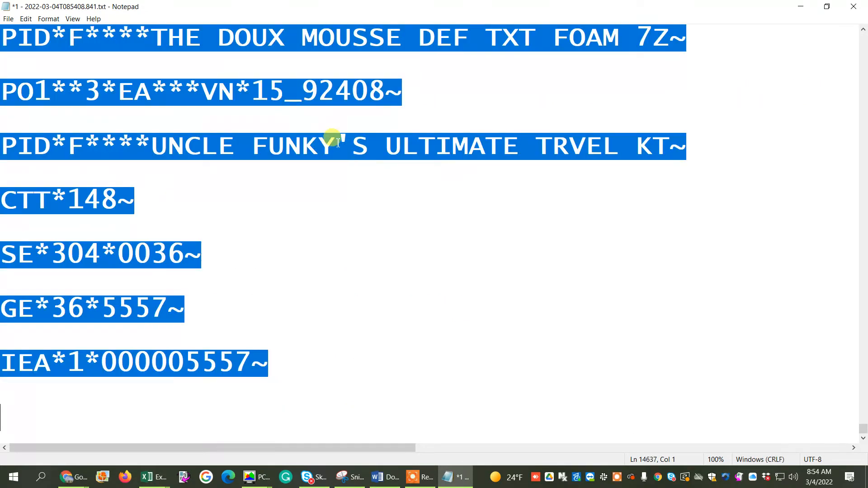
Copy all the selected EDI text and start a taskbar search for WordPad
{"action": "right_click", "coordinate": [335, 143]}
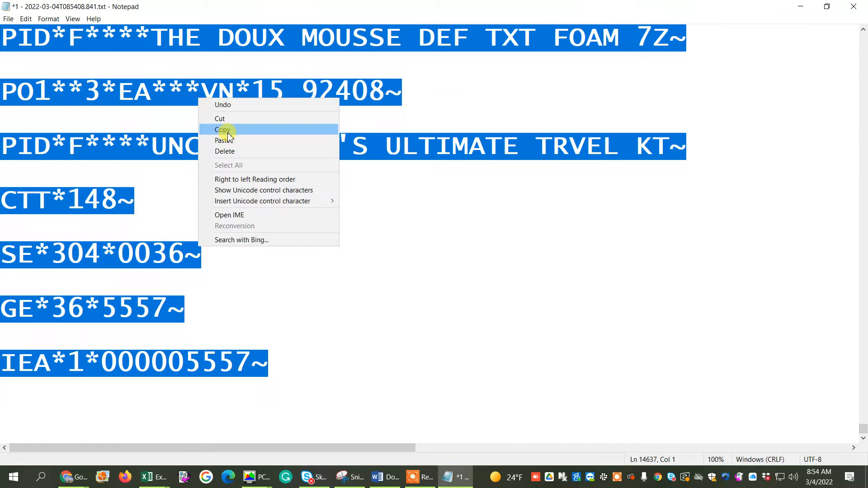
{"action": "left_click", "coordinate": [223, 130]}
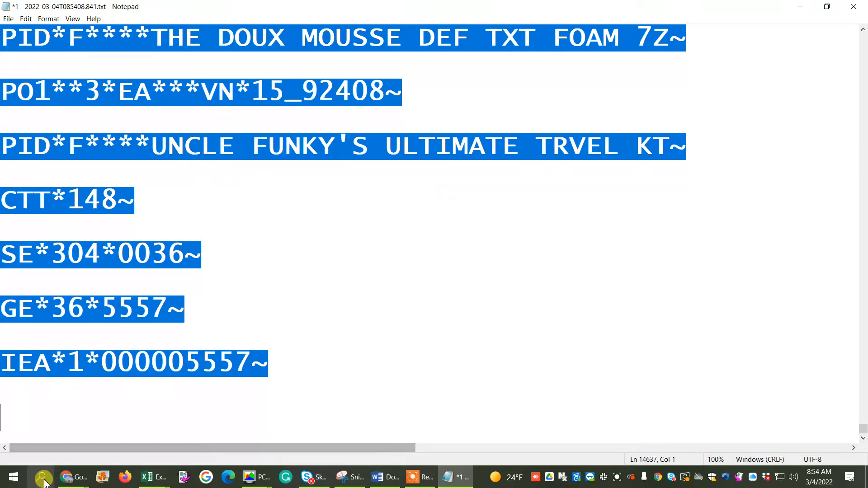
{"action": "left_click", "coordinate": [42, 477]}
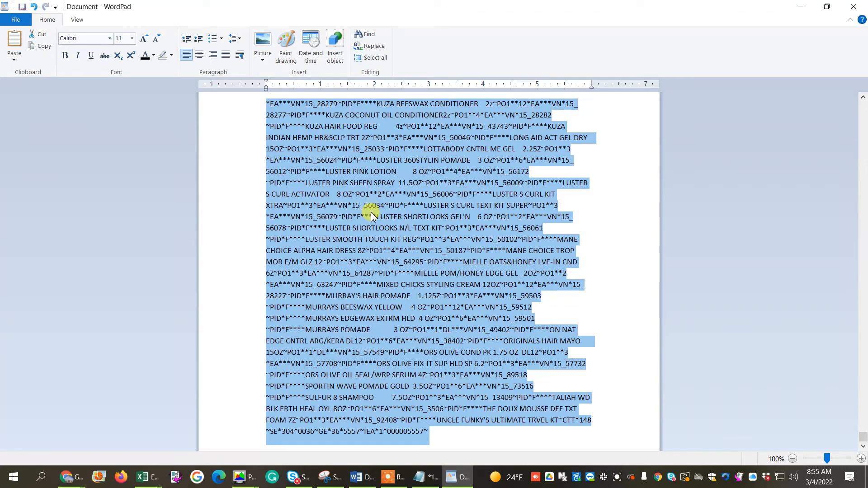
Copy the pasted continuous EDI text back out of WordPad
{"action": "right_click", "coordinate": [371, 213]}
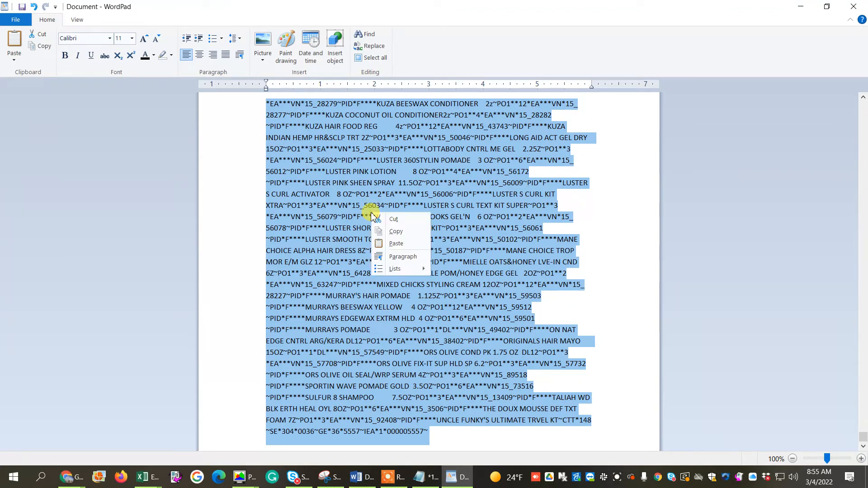
{"action": "mouse_move", "coordinate": [396, 232]}
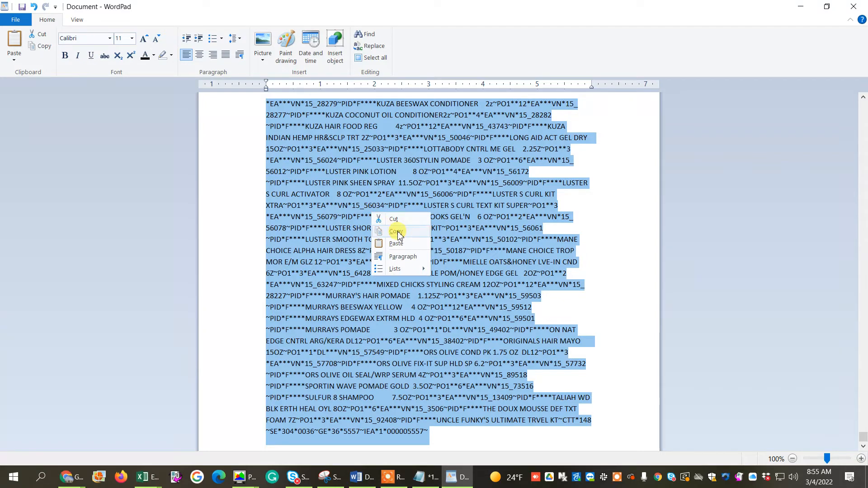
{"action": "left_click", "coordinate": [394, 231]}
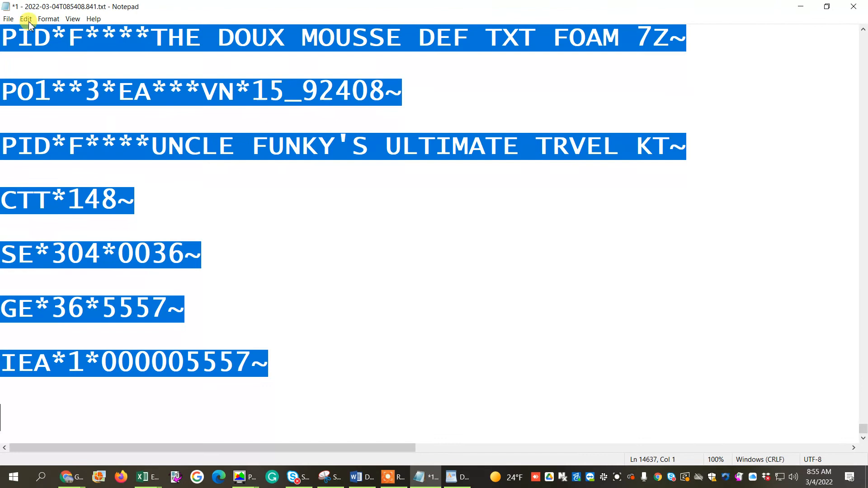
Paste the cleaned EDI text into a fresh Notepad window and bring up Save As
{"action": "left_click", "coordinate": [7, 18]}
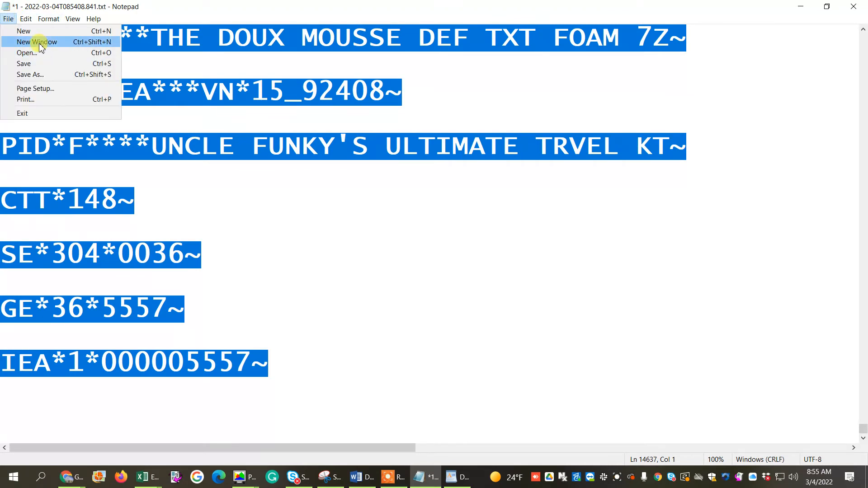
{"action": "left_click", "coordinate": [32, 41]}
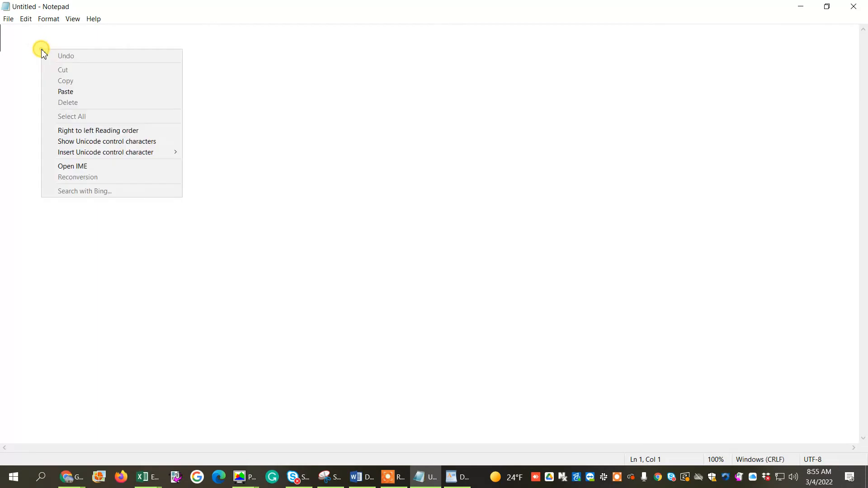
{"action": "left_click", "coordinate": [65, 92]}
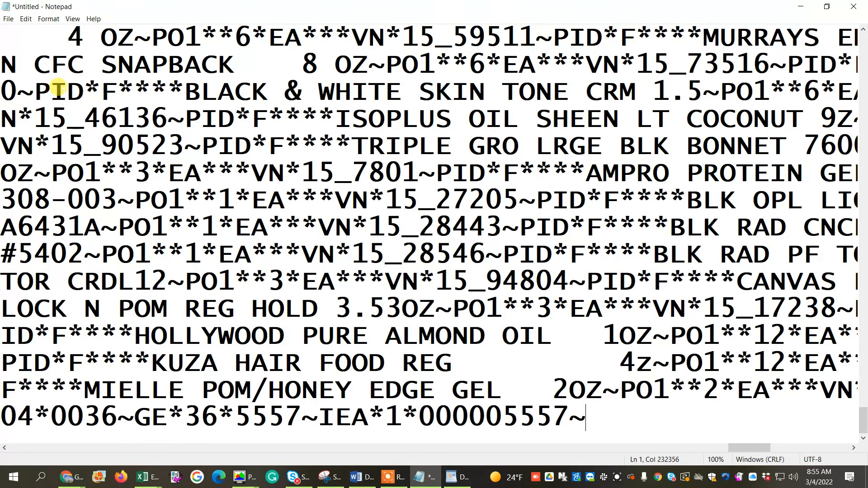
{"action": "left_click", "coordinate": [7, 18]}
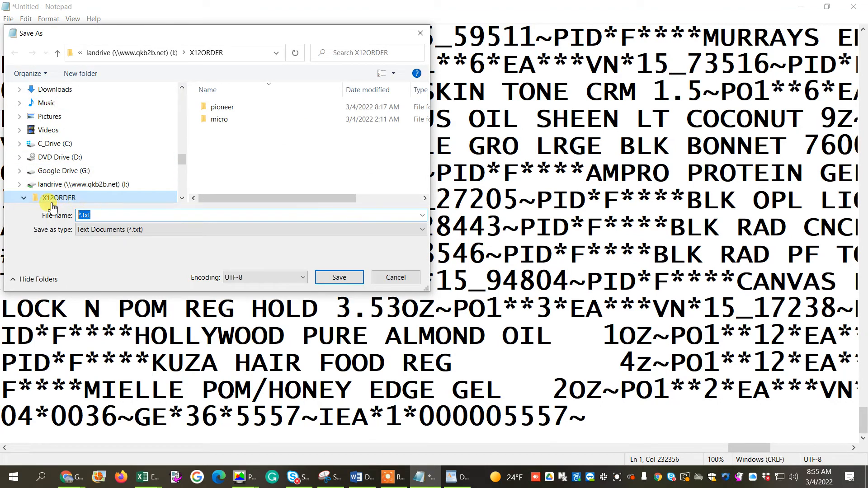
Name the file sc.edi and save it in the X12ORDER folder
{"action": "type", "text": "sc"}
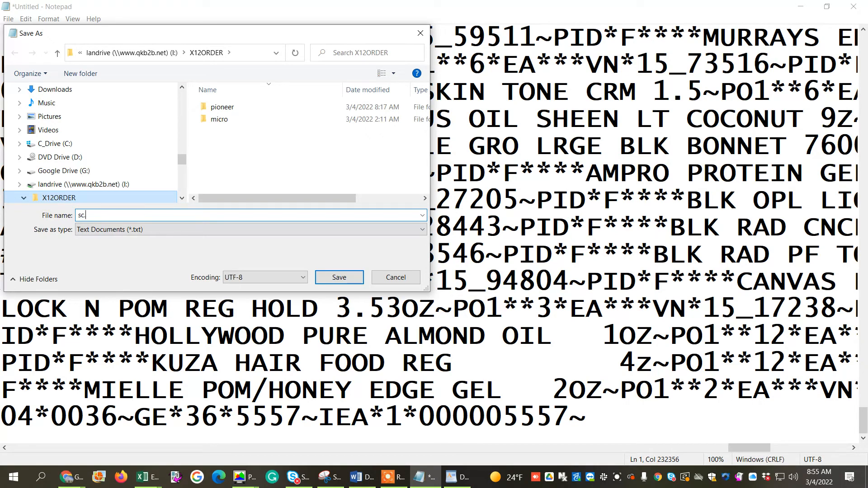
{"action": "type", "text": ".edi"}
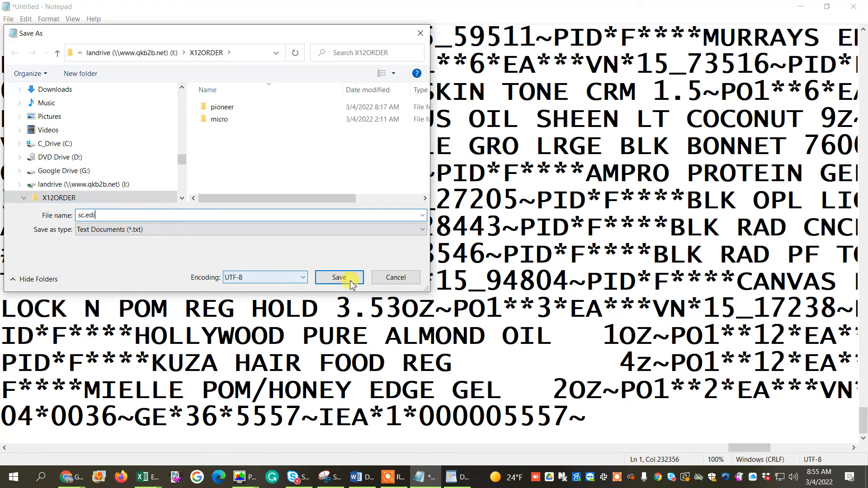
{"action": "left_click", "coordinate": [339, 278]}
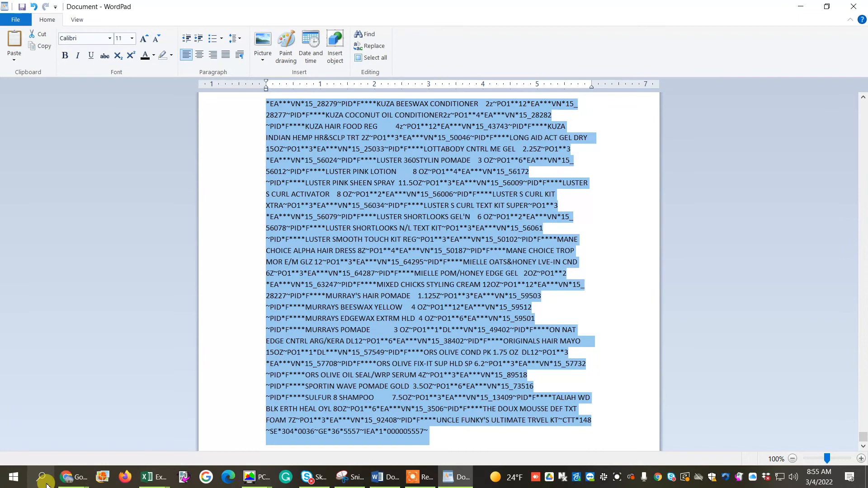
Switch from WordPad to the X12ORDER folder in File Explorer
{"action": "left_click", "coordinate": [42, 477]}
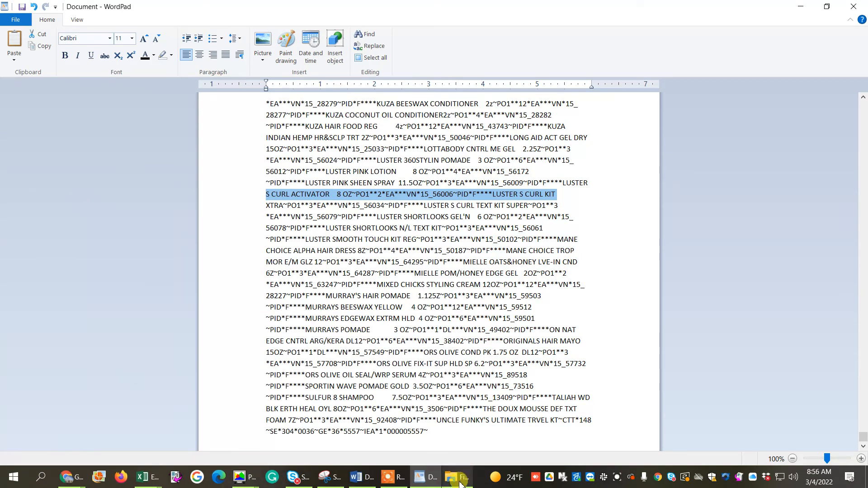
{"action": "left_click", "coordinate": [455, 477]}
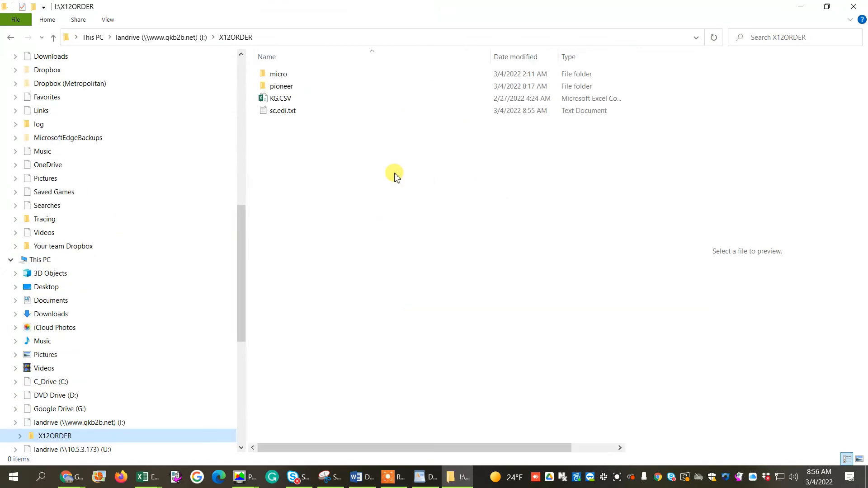
Rename sc.edi.txt to sc.edi, confirming the extension change so it becomes an EDI file
{"action": "left_click", "coordinate": [281, 111]}
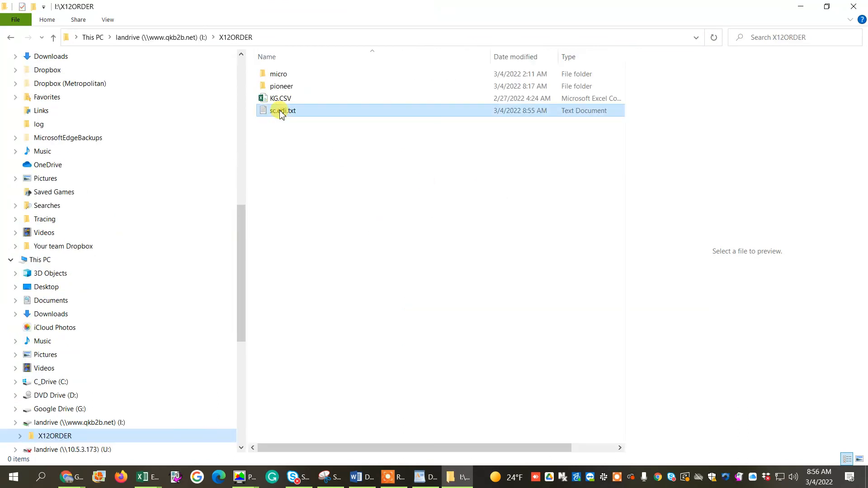
{"action": "right_click", "coordinate": [280, 112]}
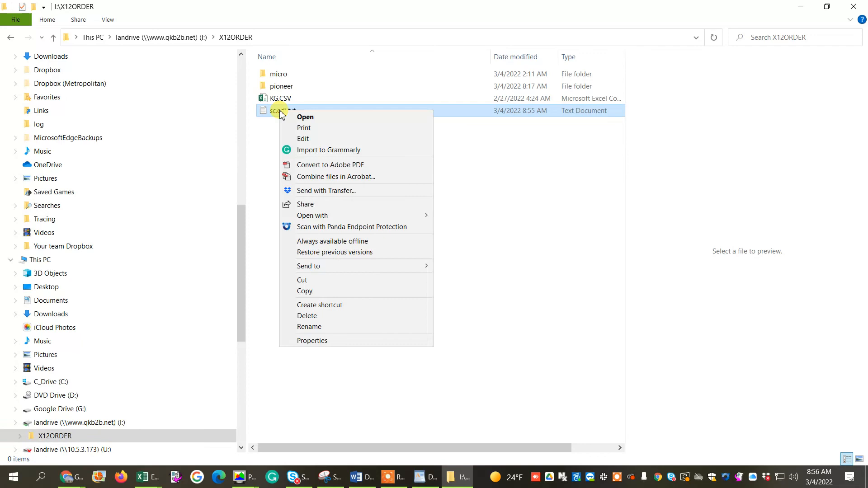
{"action": "mouse_move", "coordinate": [318, 327]}
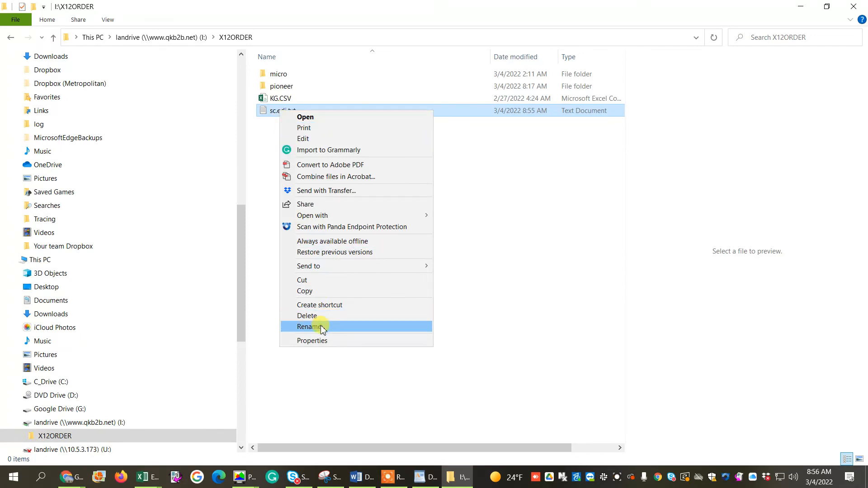
{"action": "left_click", "coordinate": [311, 327]}
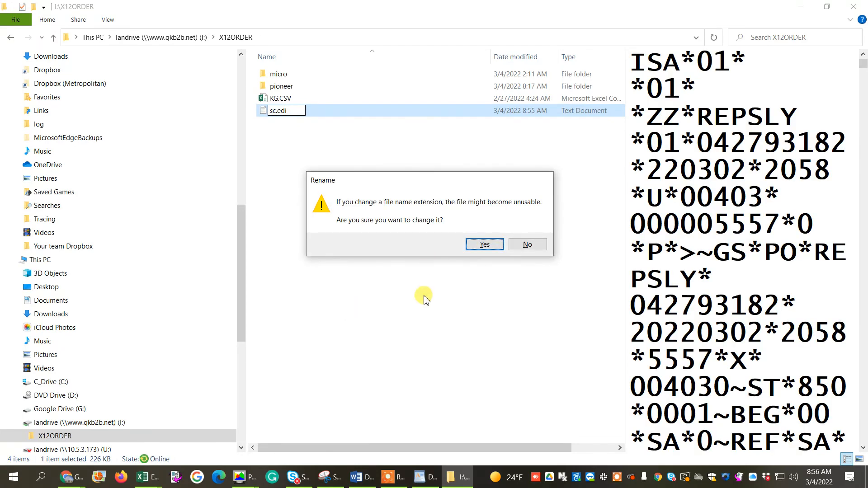
{"action": "left_click", "coordinate": [484, 244]}
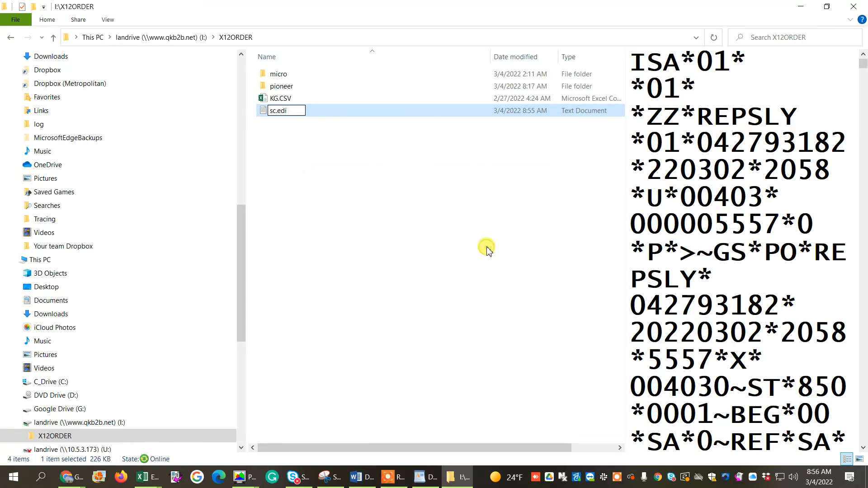
{"action": "key", "text": "Enter"}
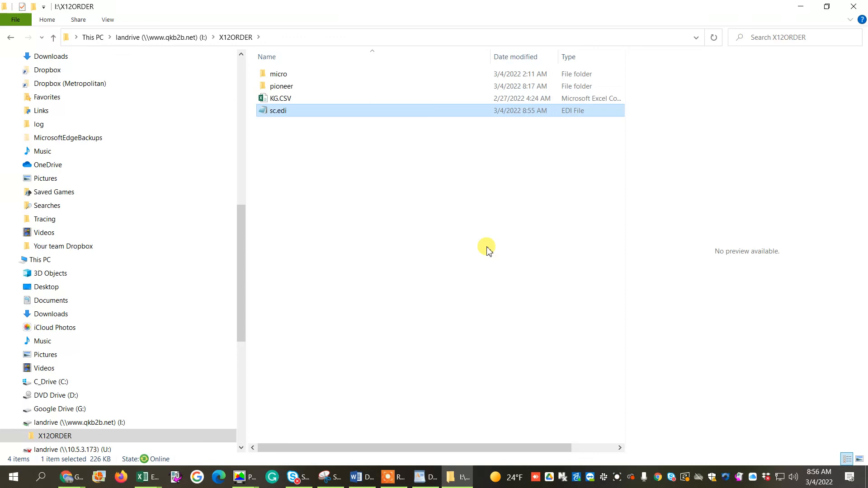
{"action": "mouse_move", "coordinate": [466, 231]}
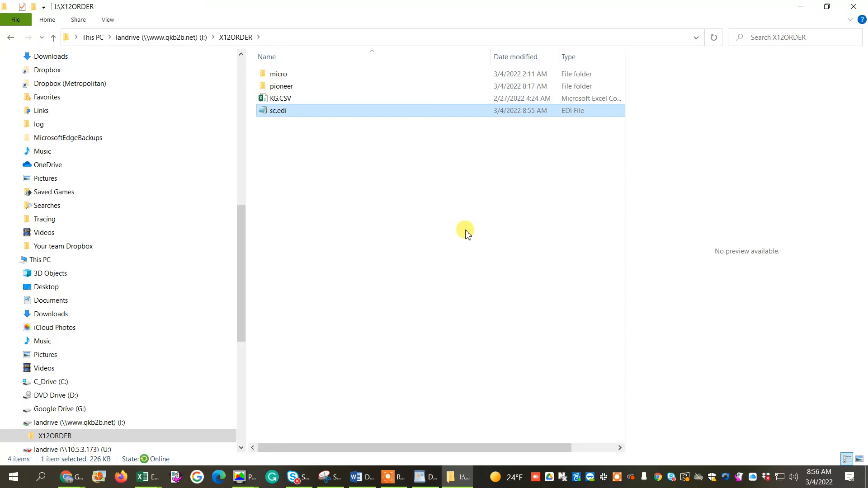